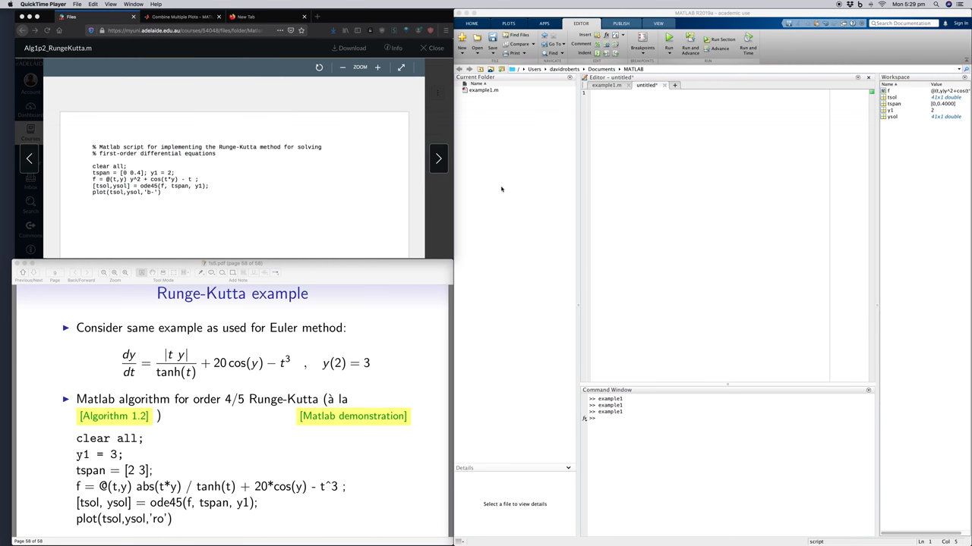
mouse_move(499, 188)
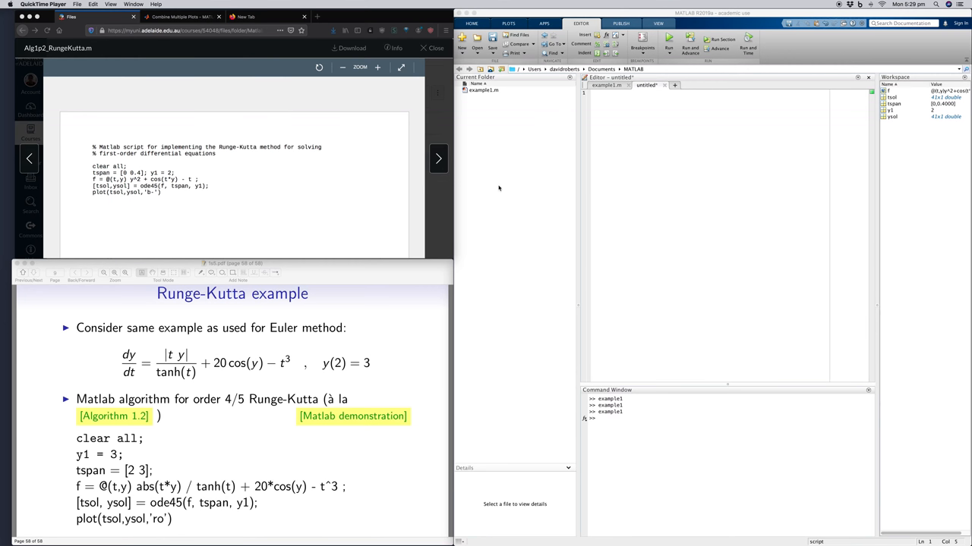
mouse_move(499, 189)
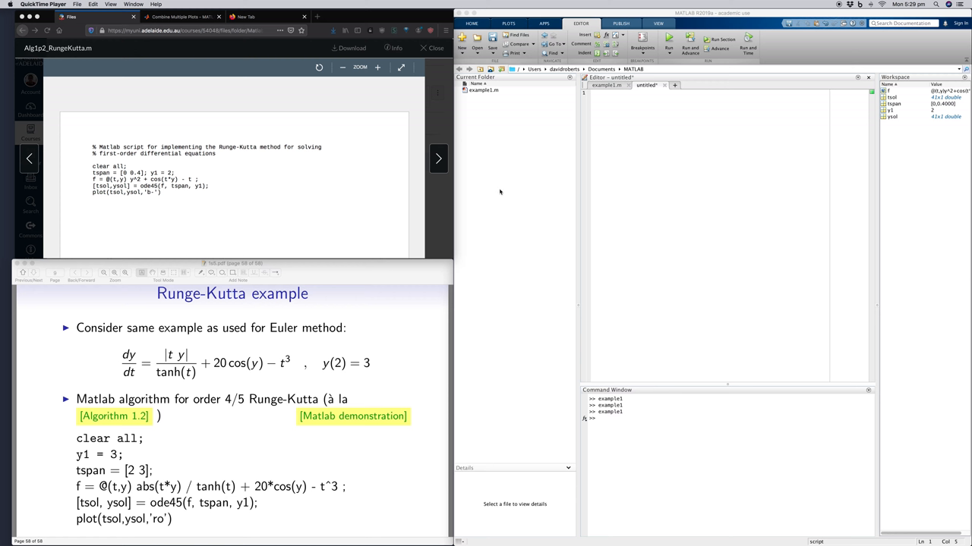
mouse_move(495, 191)
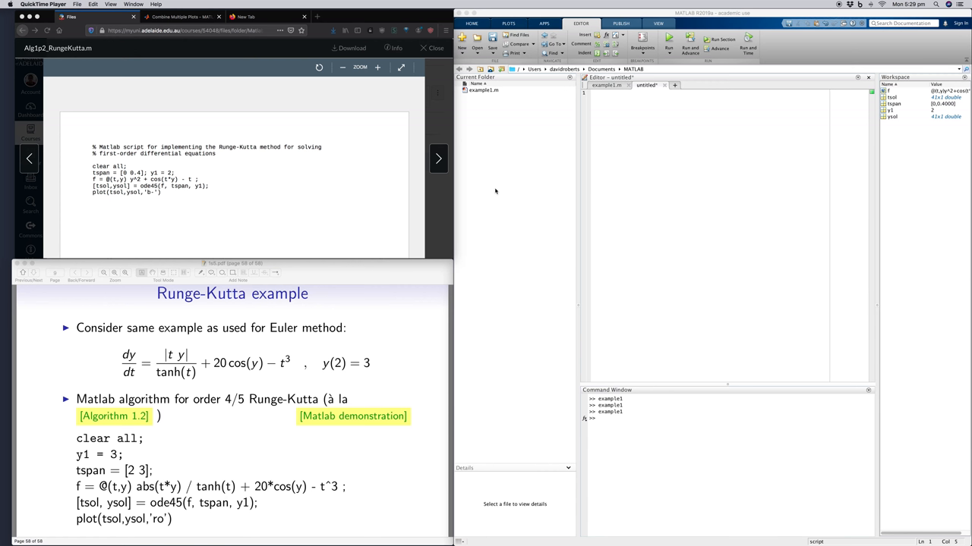
mouse_move(496, 191)
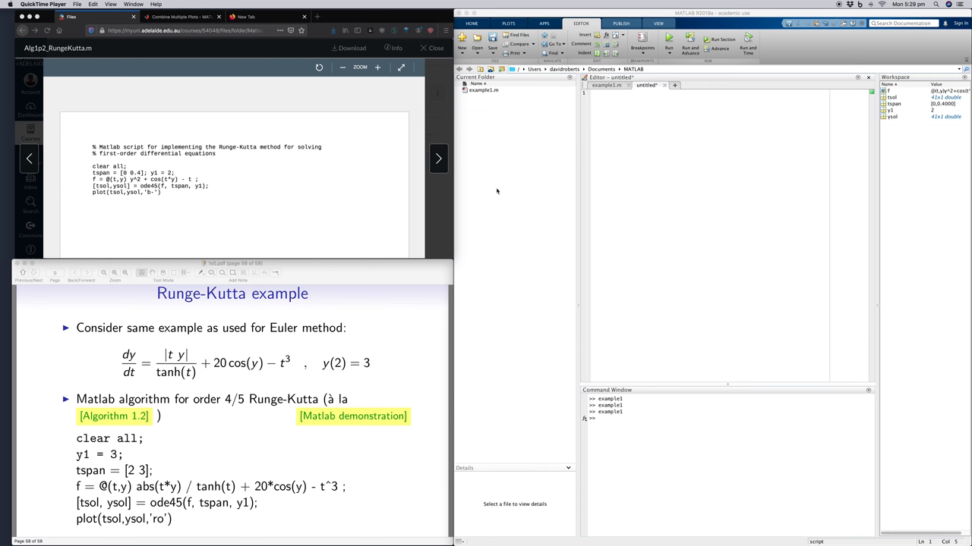
mouse_move(498, 191)
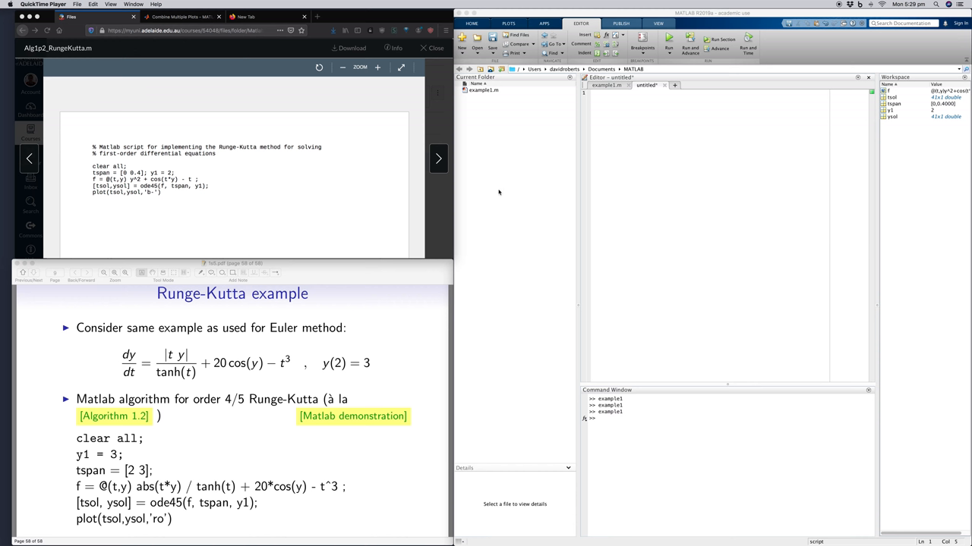
mouse_move(513, 191)
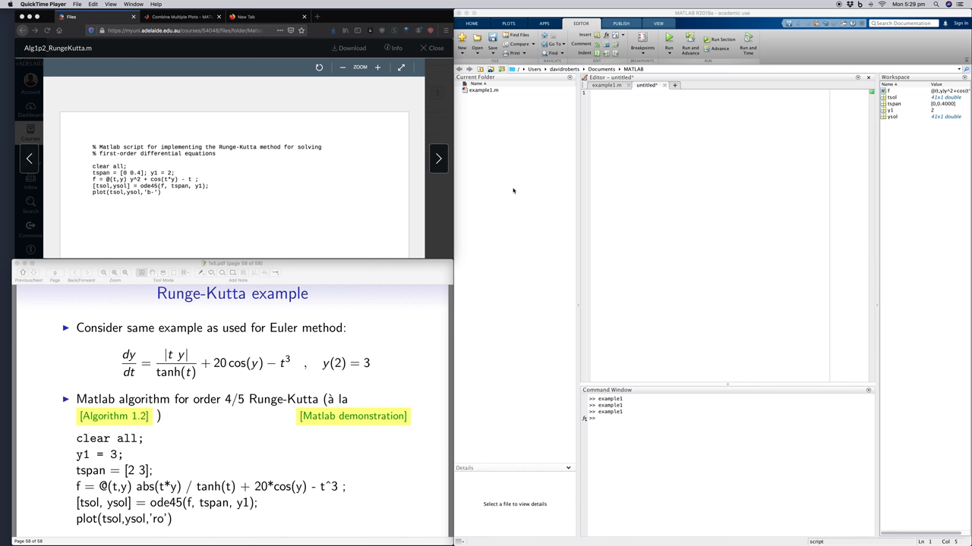
mouse_move(217, 207)
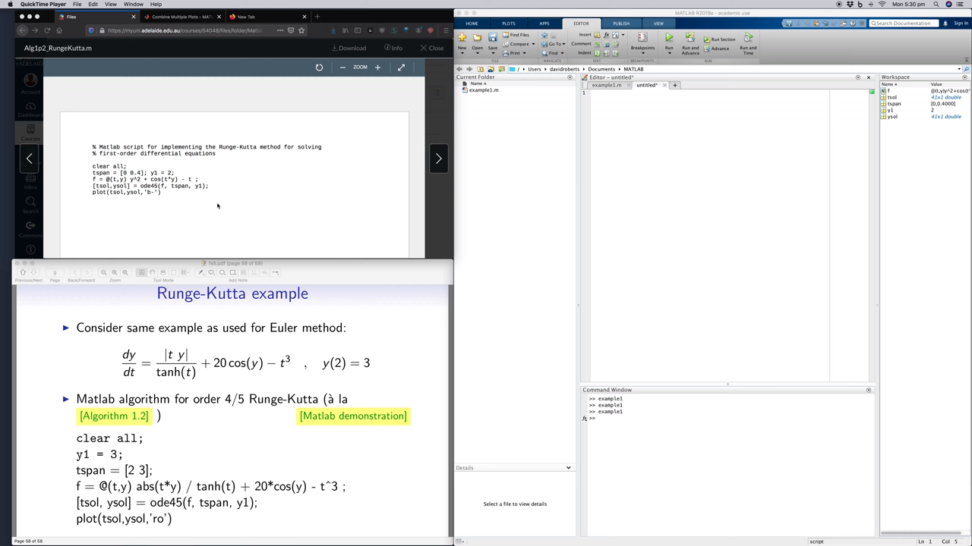
mouse_move(210, 206)
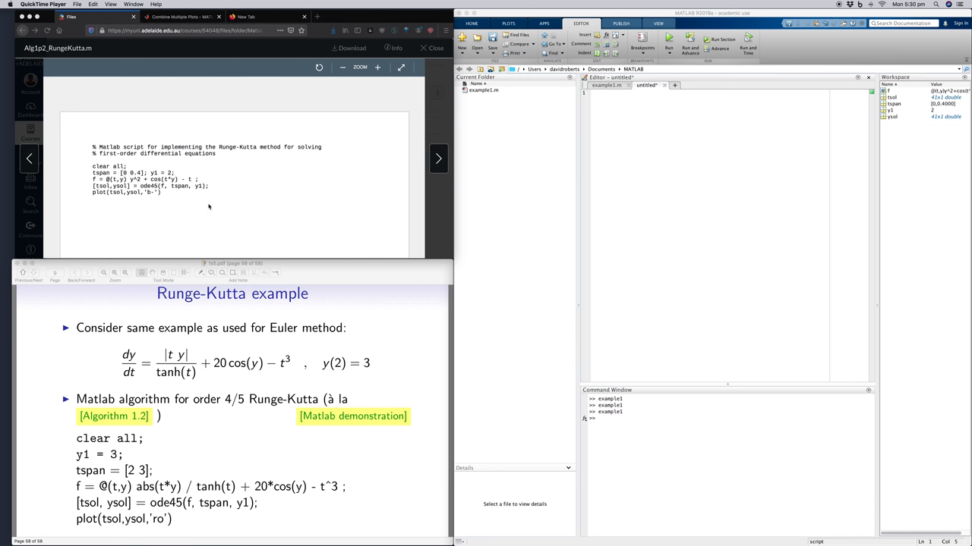
mouse_move(205, 206)
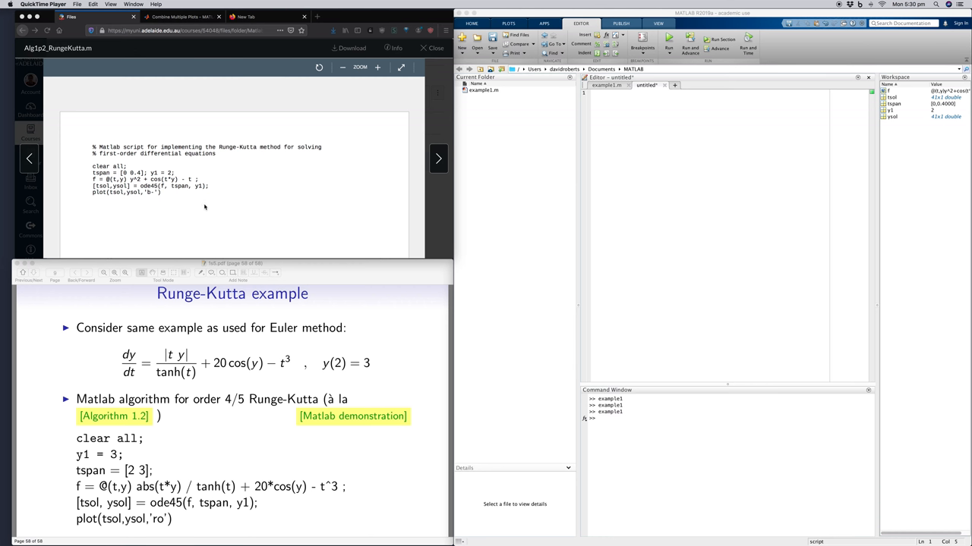
mouse_move(90, 54)
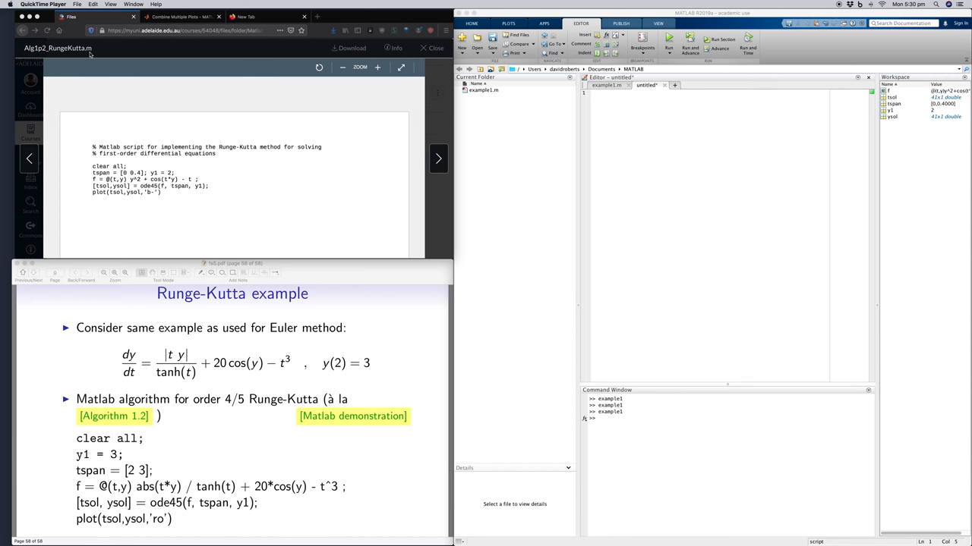
mouse_move(167, 197)
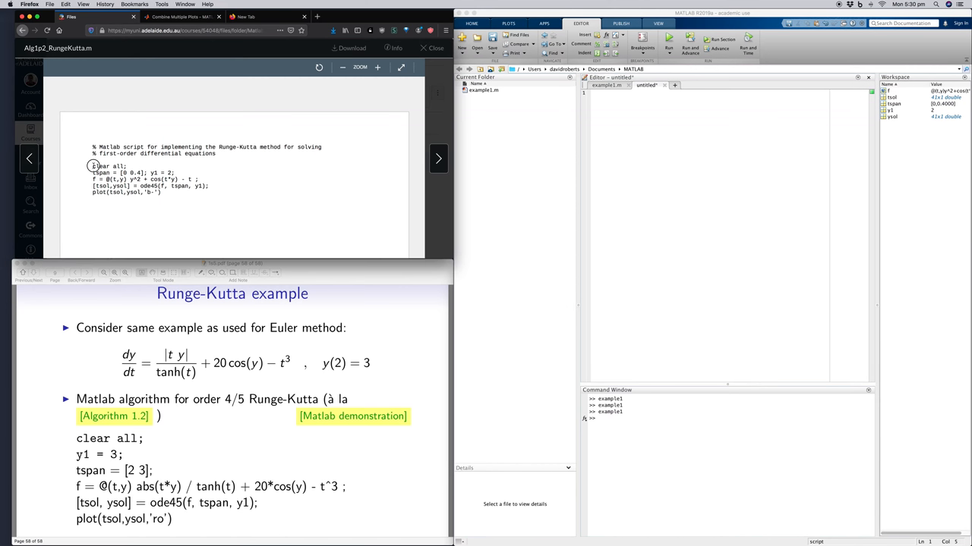
Select and copy the five Runge-Kutta script lines from the PDF
left_click_drag(93, 165, 161, 191)
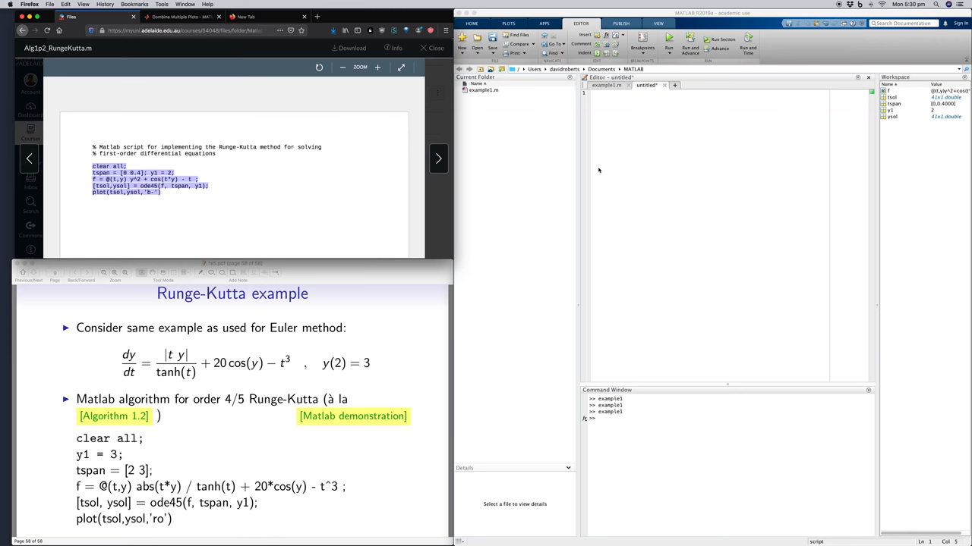
mouse_move(649, 134)
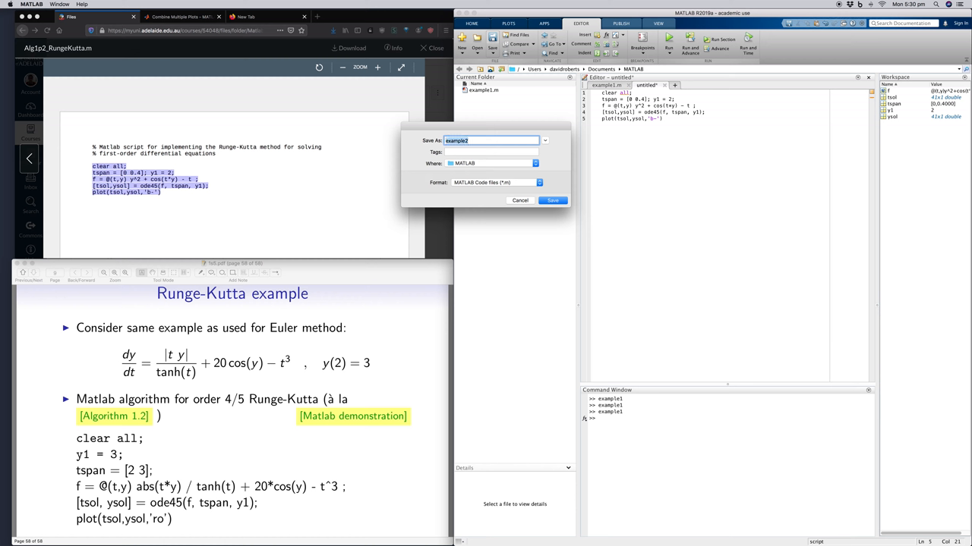
Save the pasted script as RungeKutta.m
type("RungeKutta")
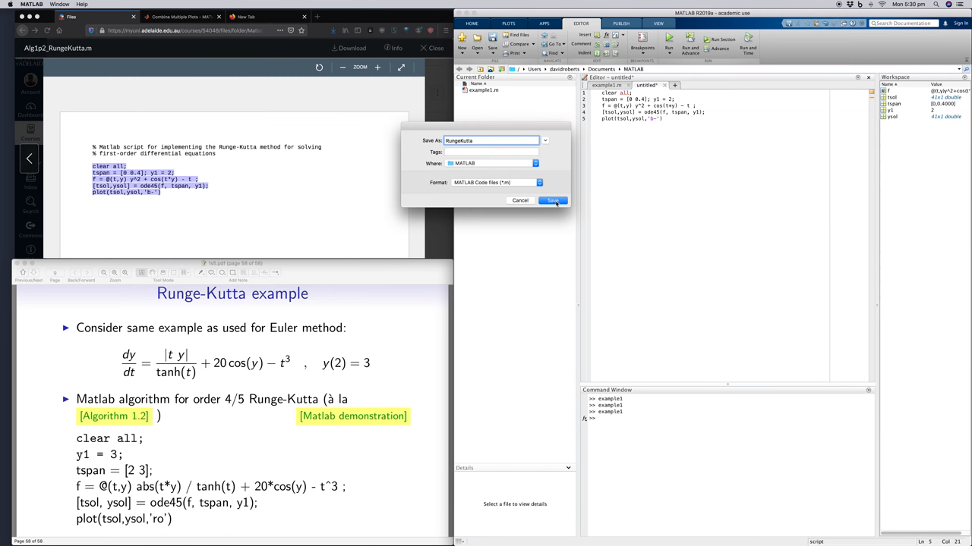
left_click(552, 200)
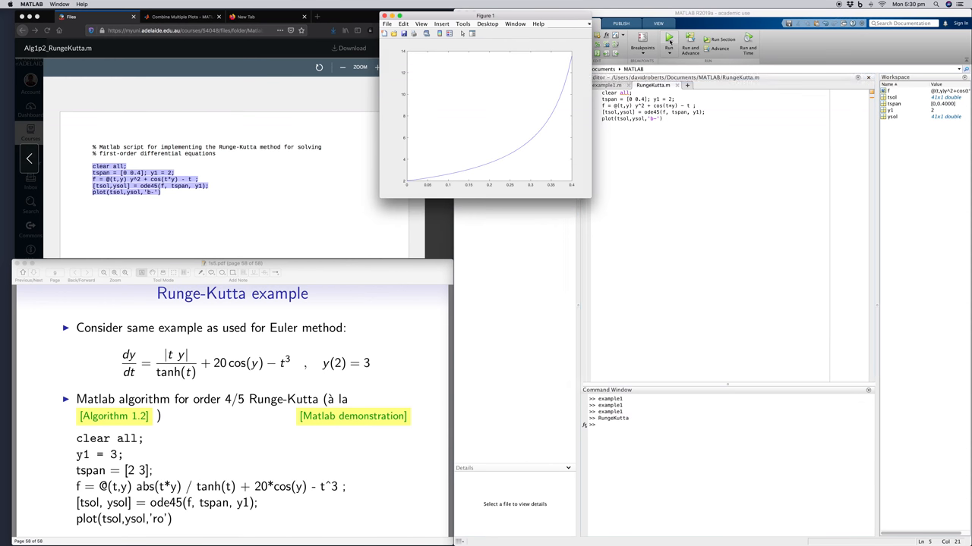
mouse_move(540, 108)
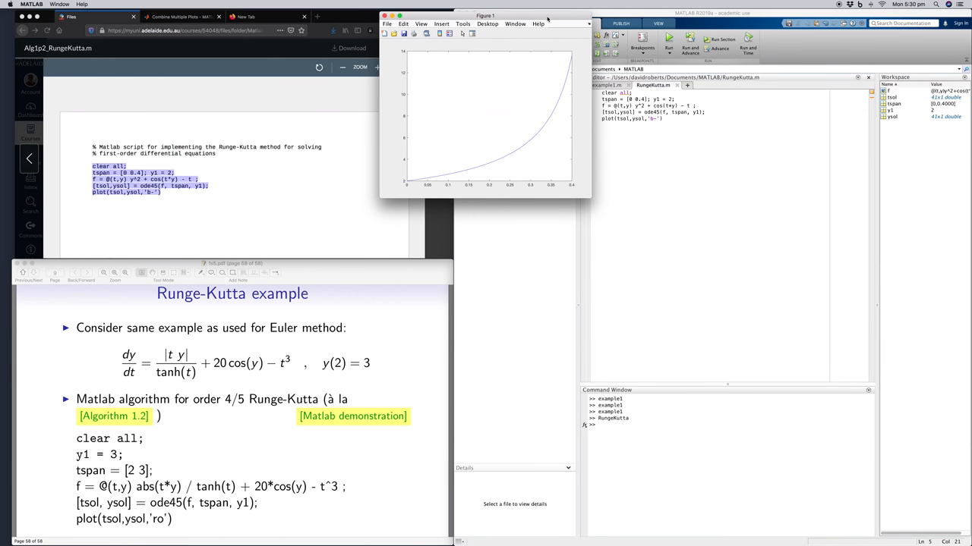
Move the Figure 1 window aside to reveal the editor with example1.m
left_click_drag(485, 15, 401, 18)
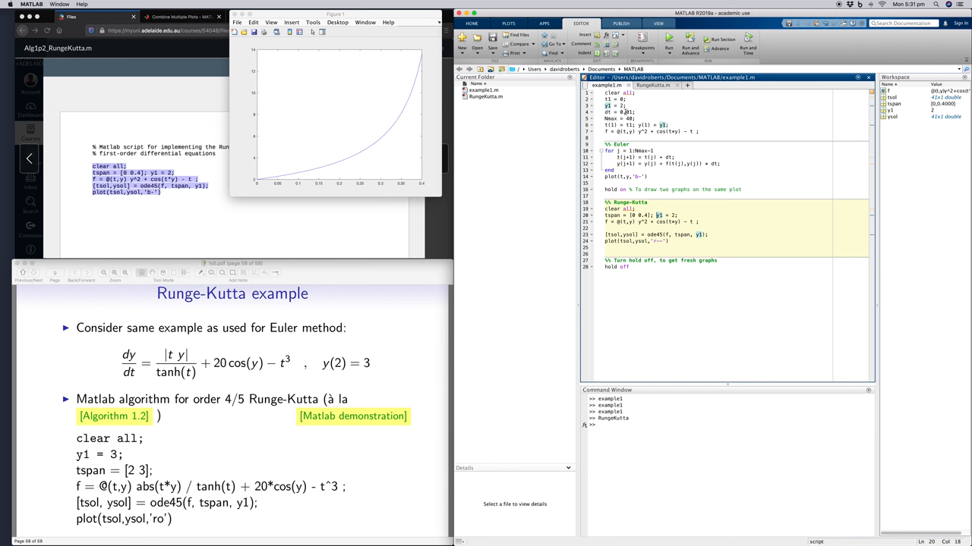
Select the clear all, parameter and Euler loop lines at the top of example1.m
left_click_drag(604, 93, 668, 130)
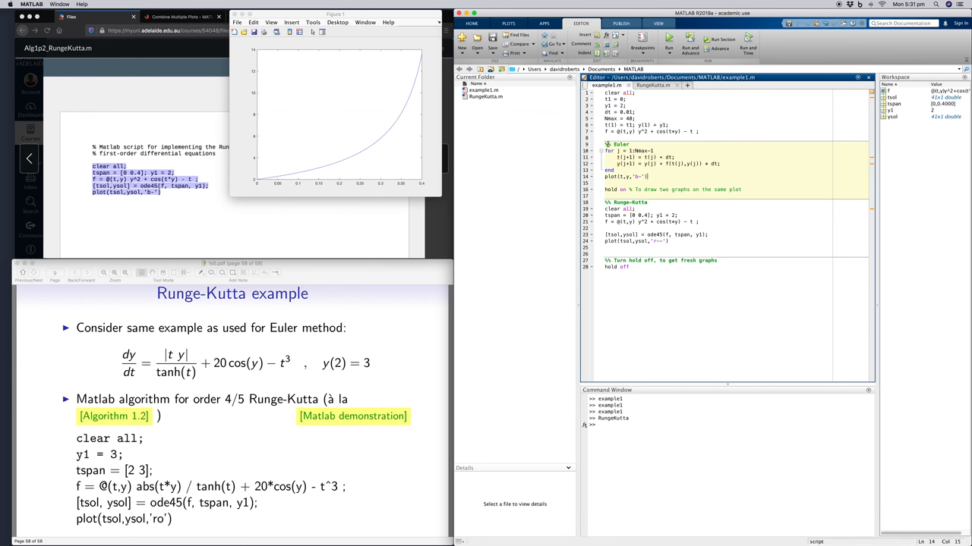
mouse_move(607, 144)
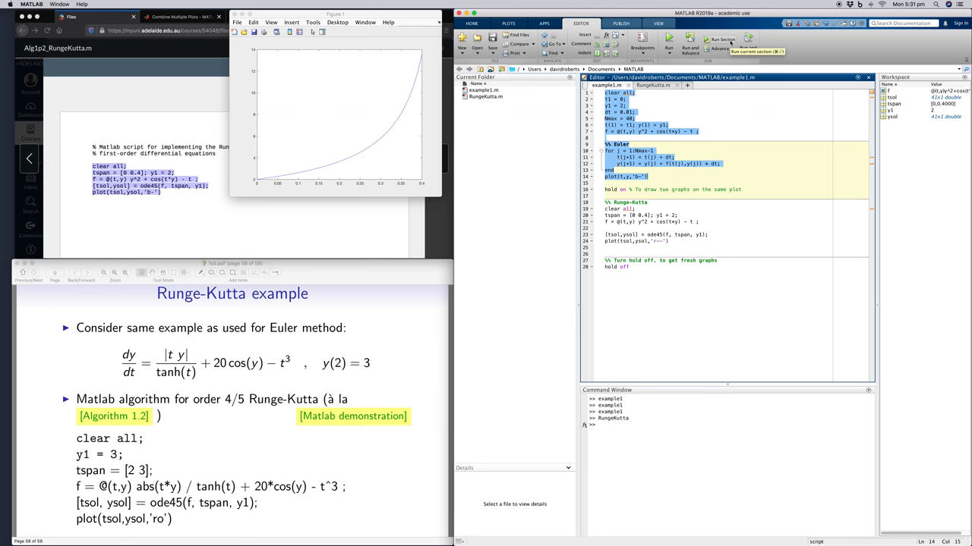
Run the selected Euler code so its curve joins the Runge-Kutta plot, then focus the Runge-Kutta section
left_click(668, 39)
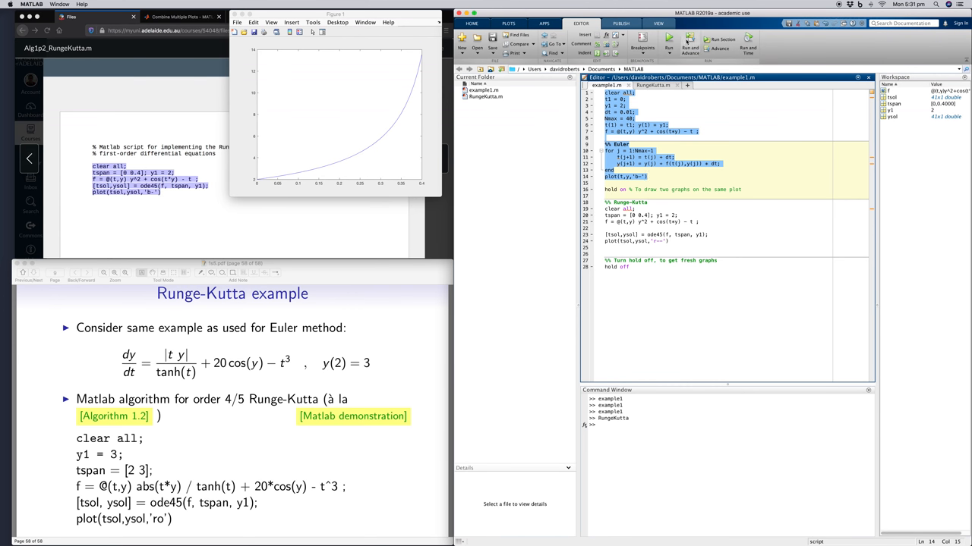
mouse_move(668, 39)
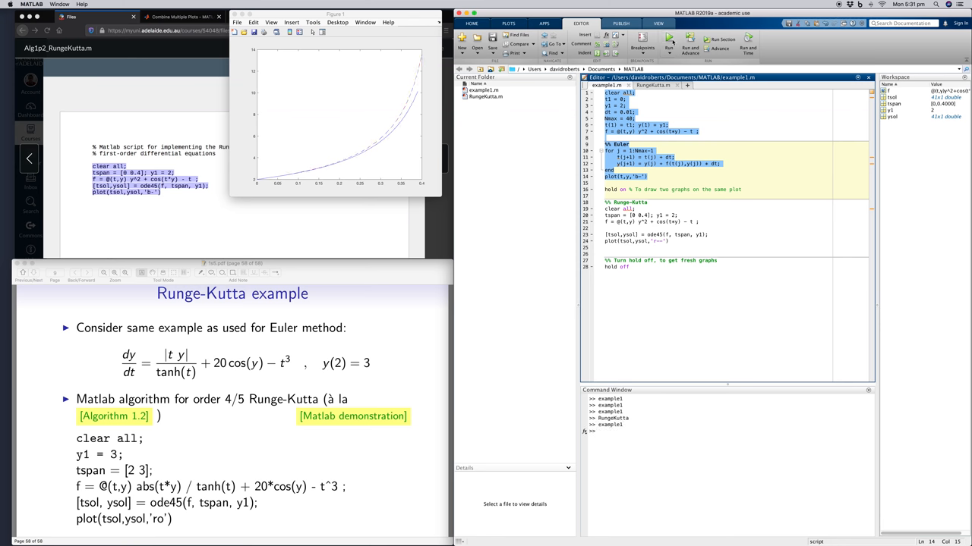
mouse_move(676, 185)
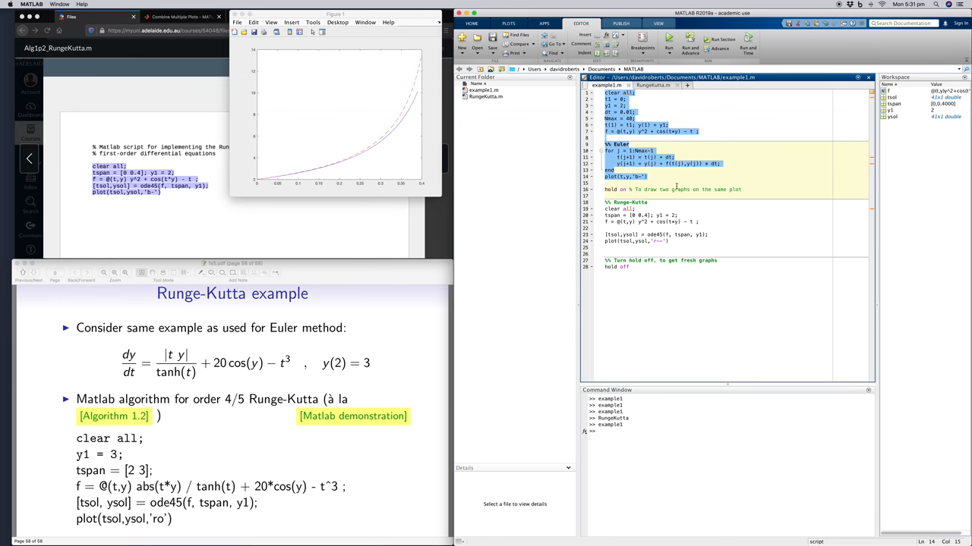
left_click(664, 176)
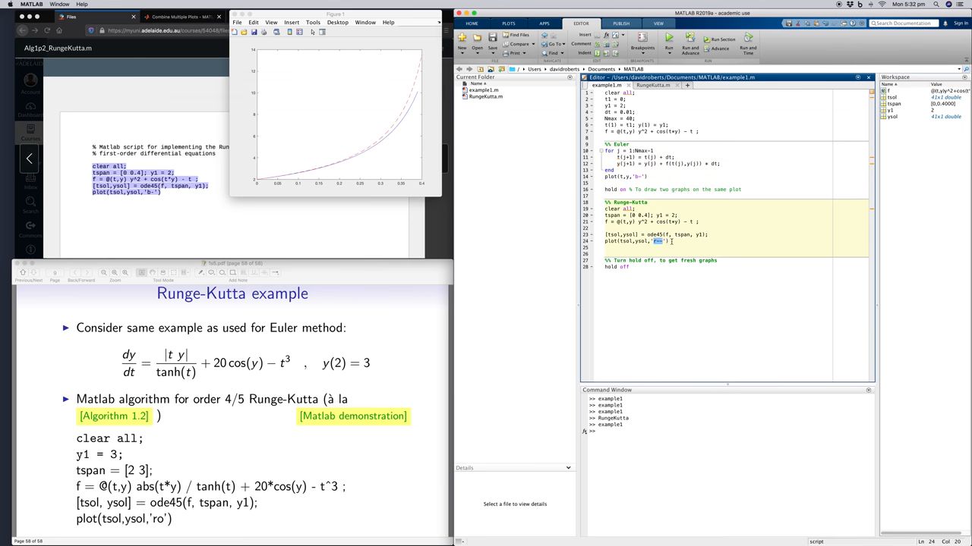
Change the ode45 plot style to 'r--' for a red dashed curve
type("r--")
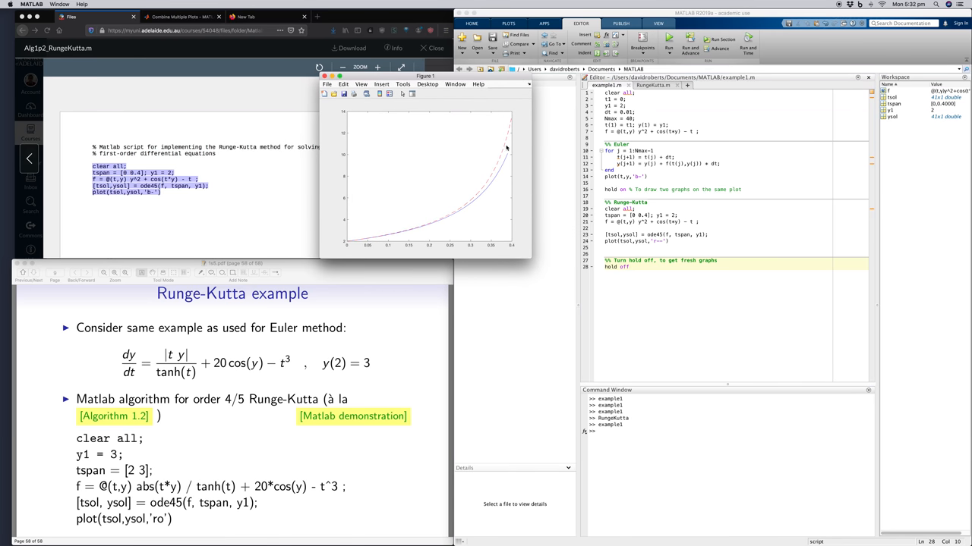
mouse_move(465, 209)
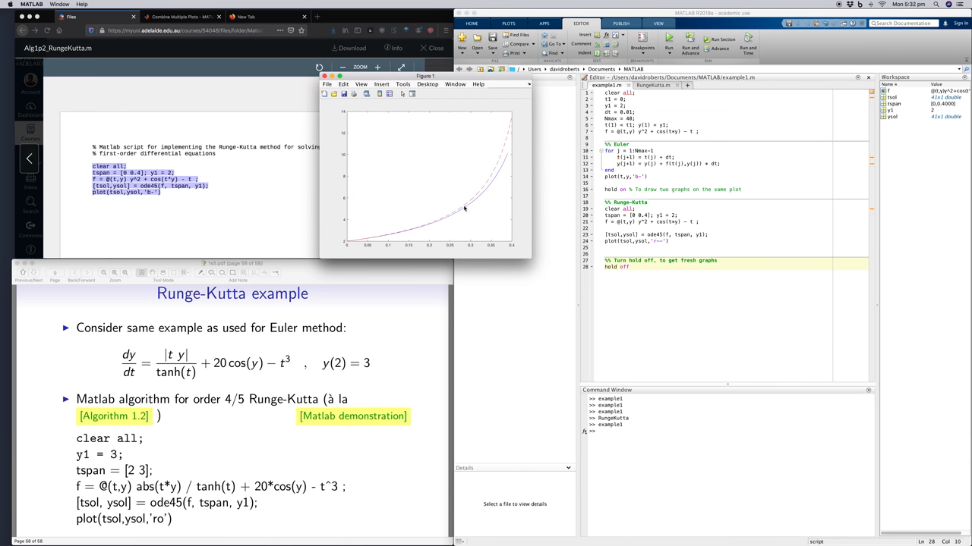
mouse_move(507, 159)
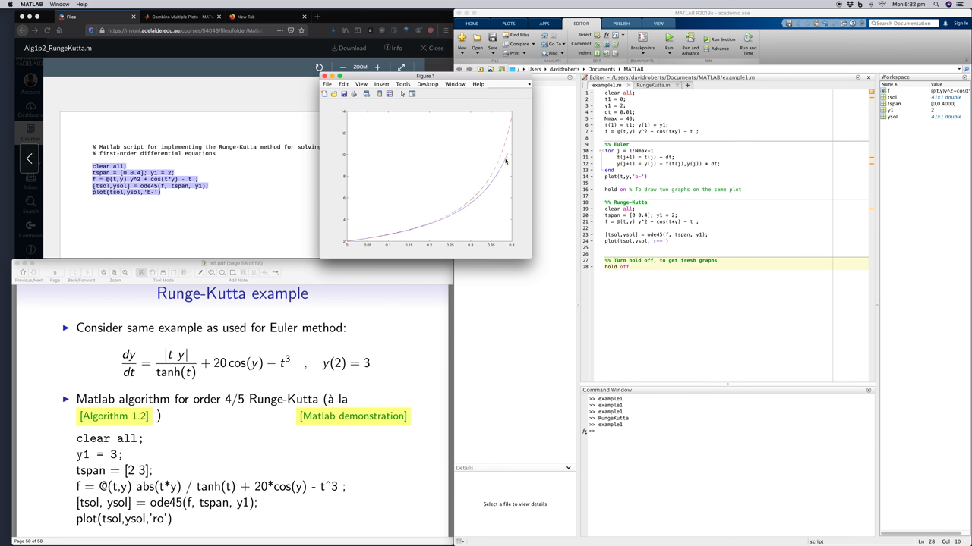
mouse_move(489, 189)
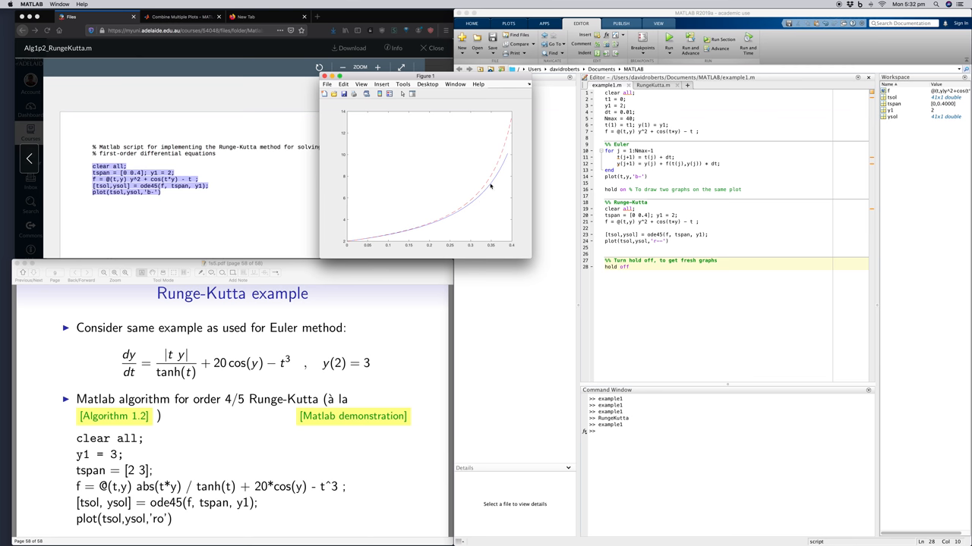